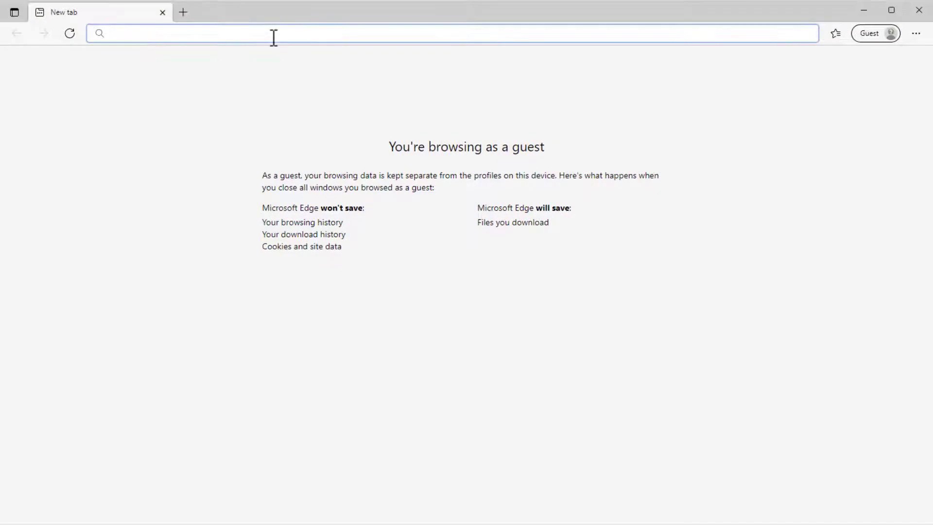
type("https://bail")
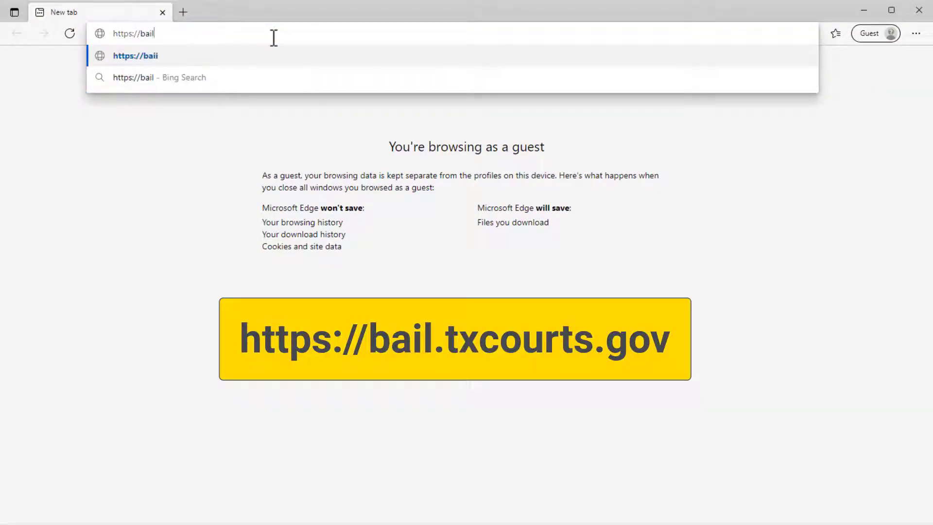
type(".txcourts.gov")
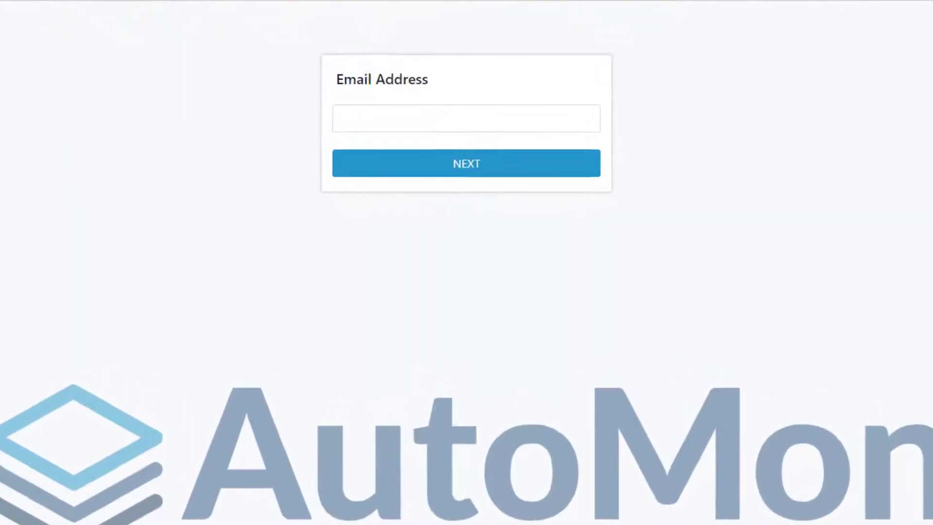
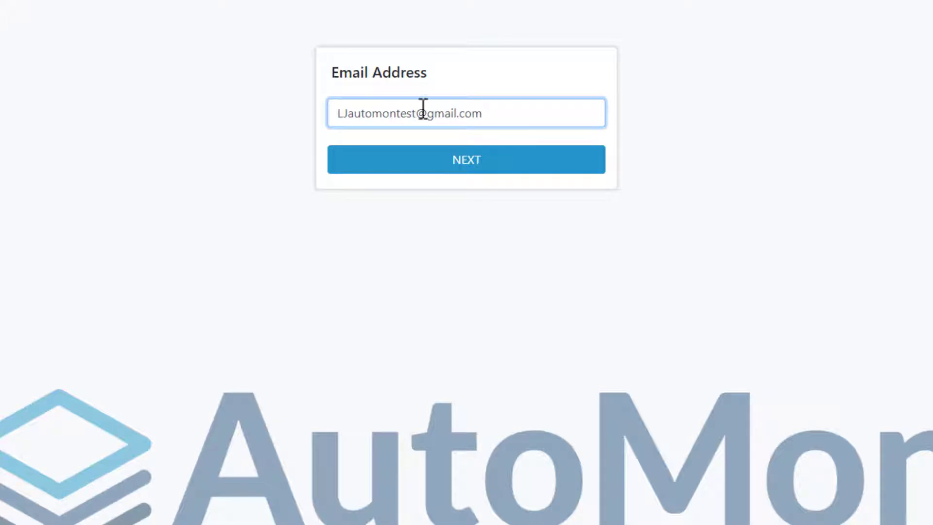
mouse_move(739, 260)
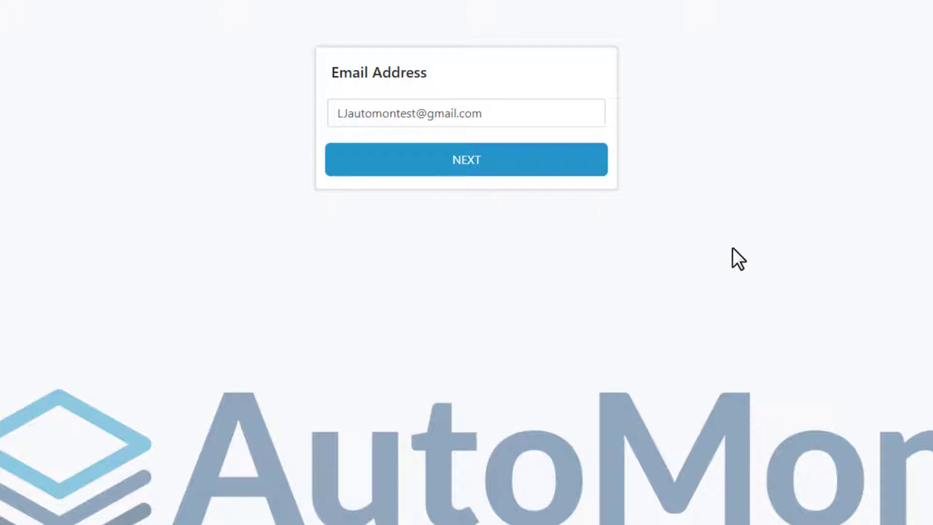
left_click(466, 159)
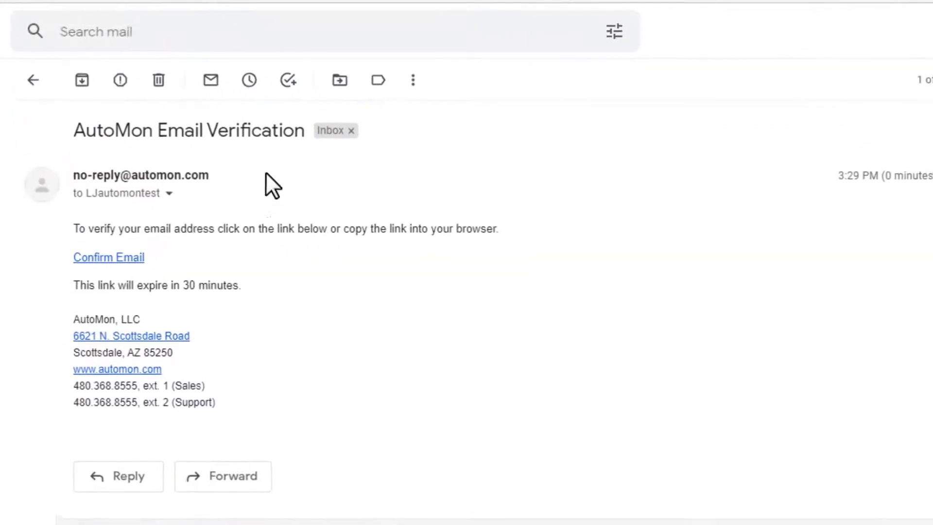
mouse_move(119, 268)
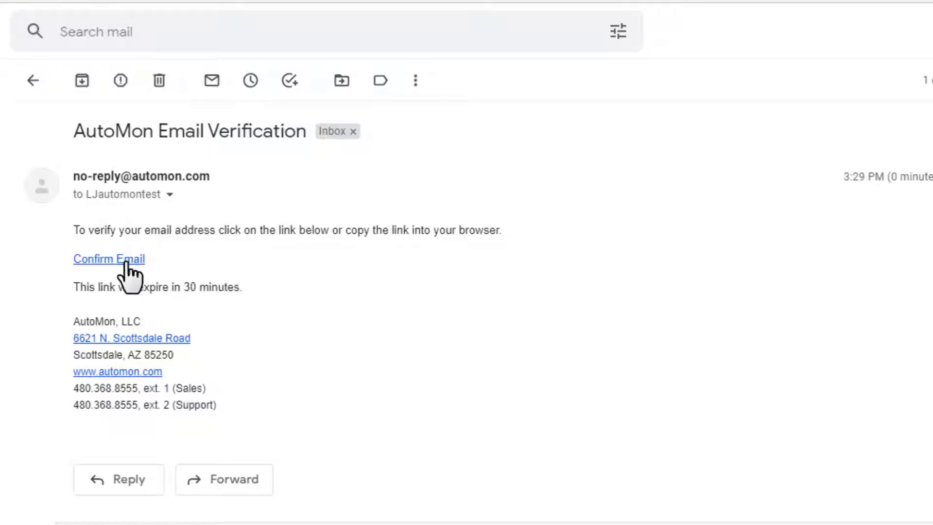
left_click(108, 258)
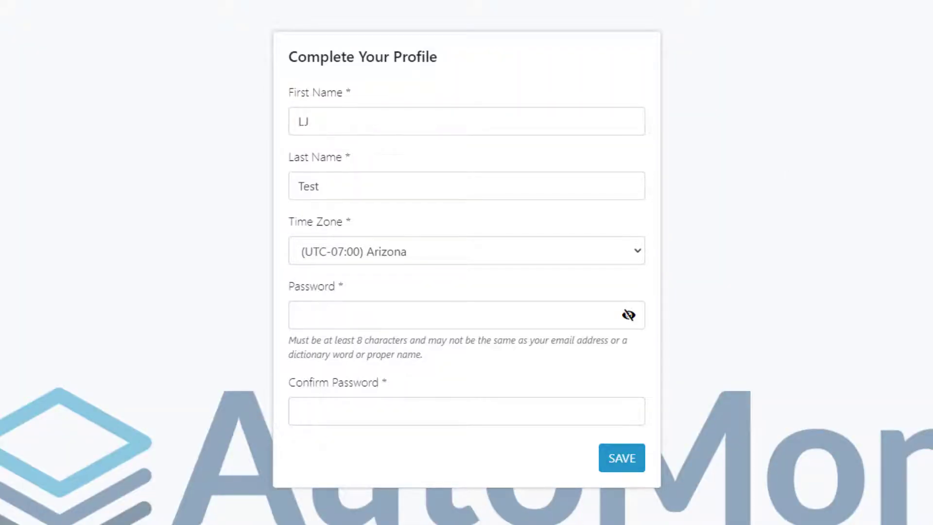
Fill first and last name, (UTC-07:00) Arizona time zone and password, then save the profile
left_click(466, 121)
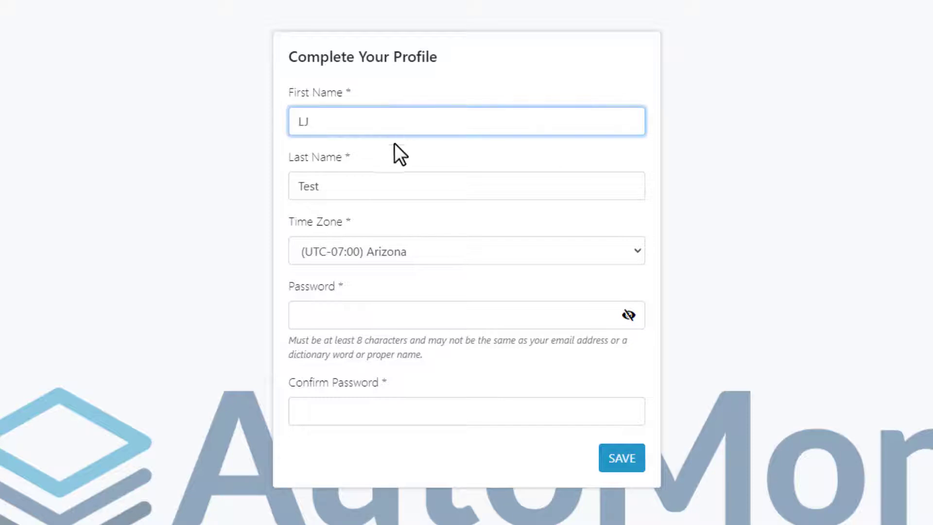
left_click(466, 186)
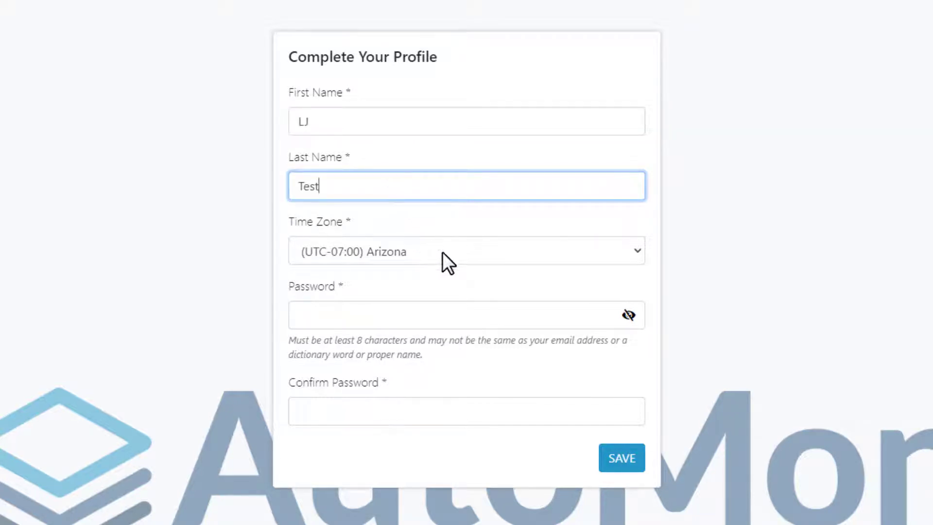
left_click(466, 250)
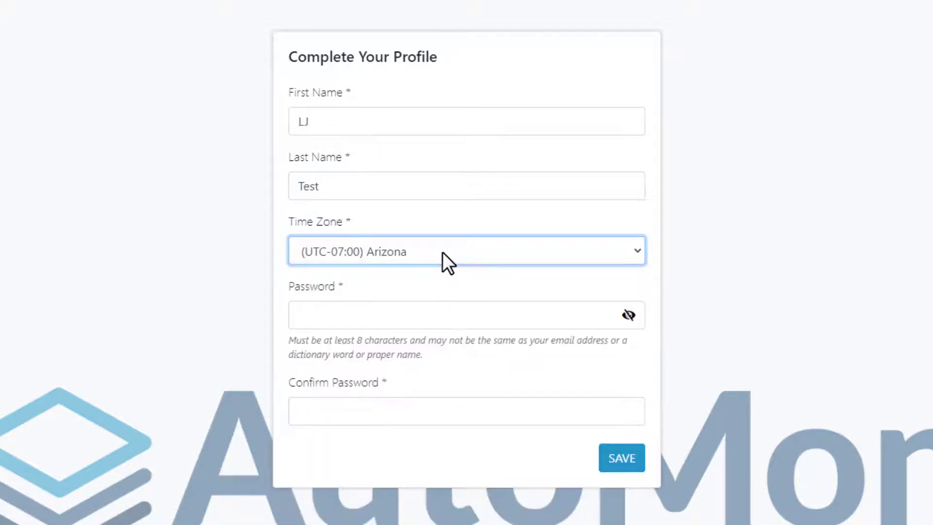
type("•••••")
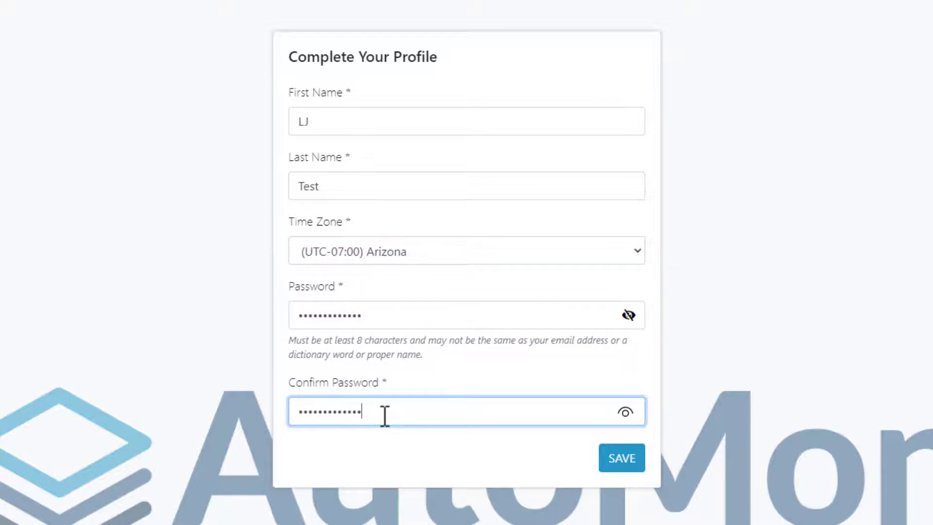
mouse_move(764, 418)
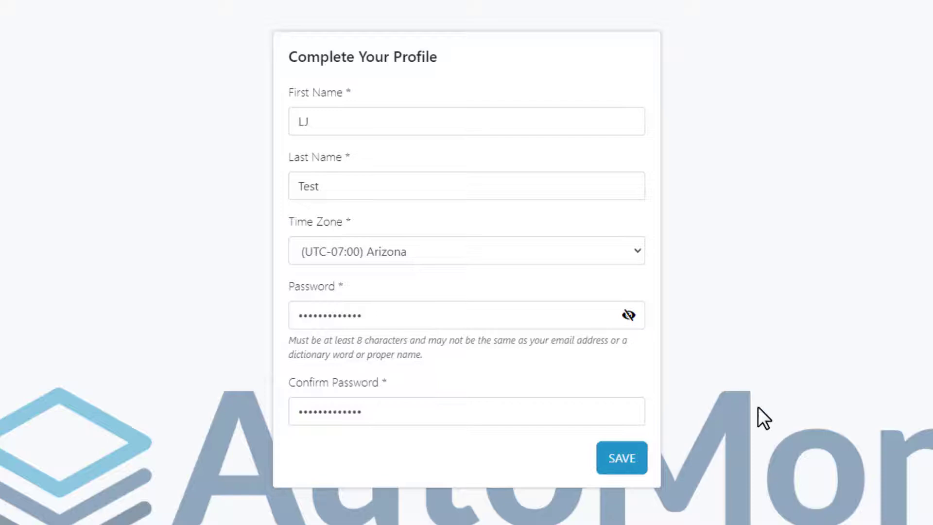
left_click(621, 458)
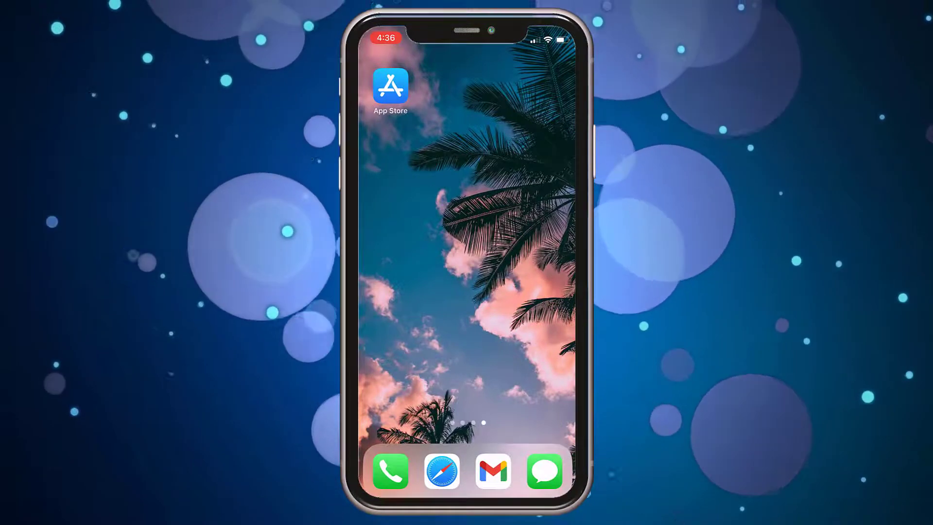
Find Google Authenticator in the phone's App Store by searching 'go'
left_click(390, 85)
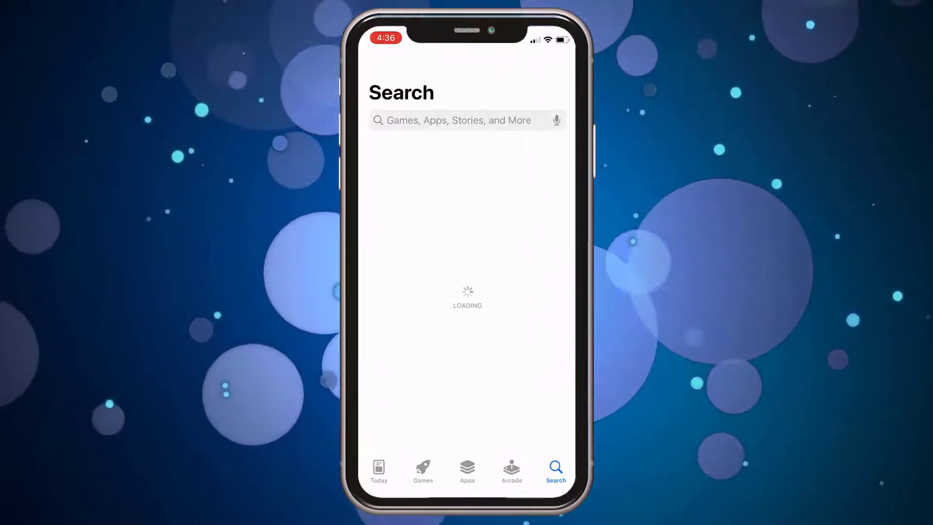
type("google authenticator")
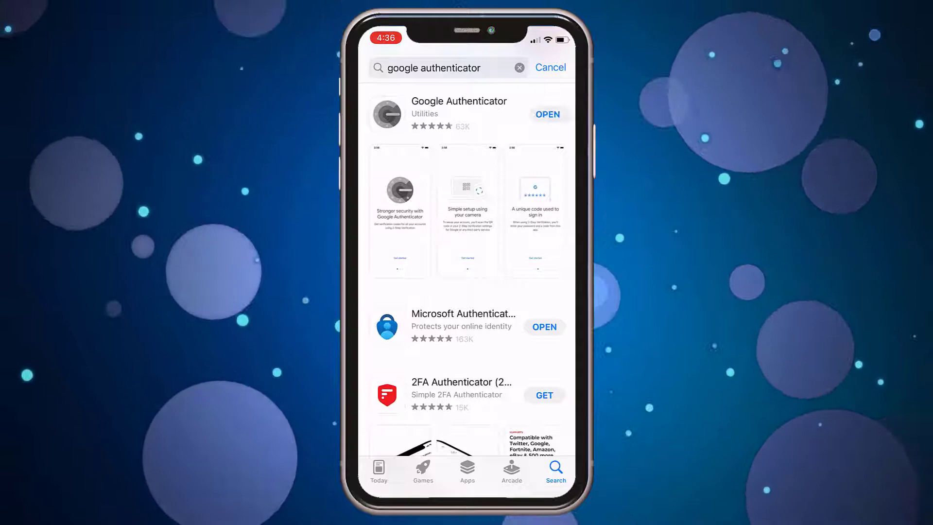
left_click(548, 114)
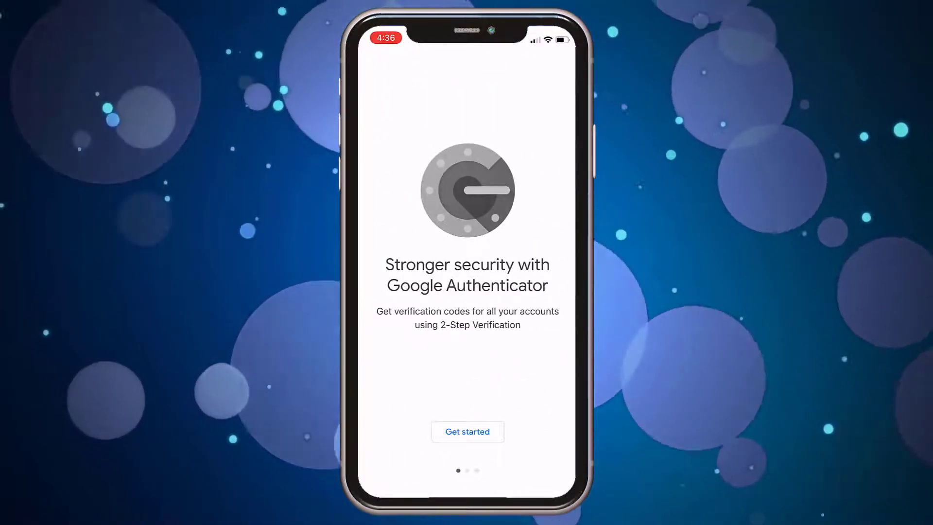
Set up Authenticator with camera access to add the AutoMon Identity Server account
left_click(467, 431)
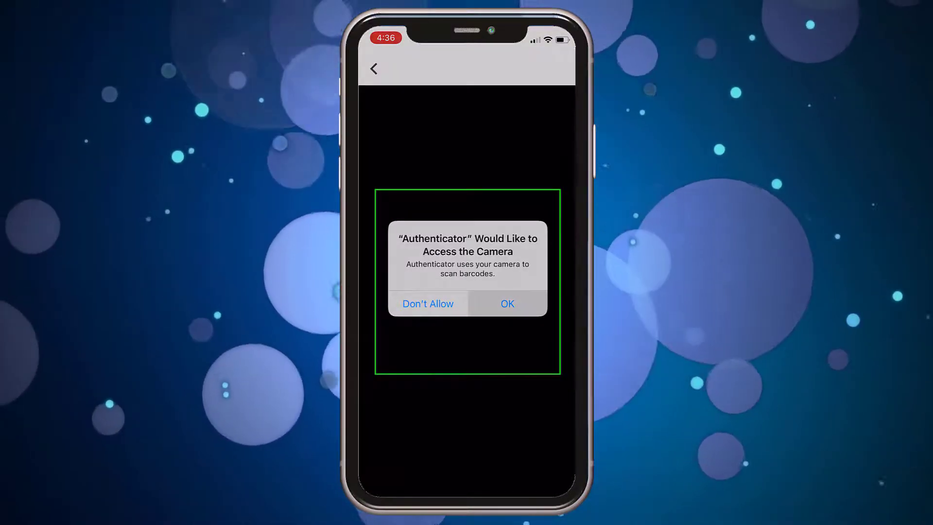
left_click(507, 303)
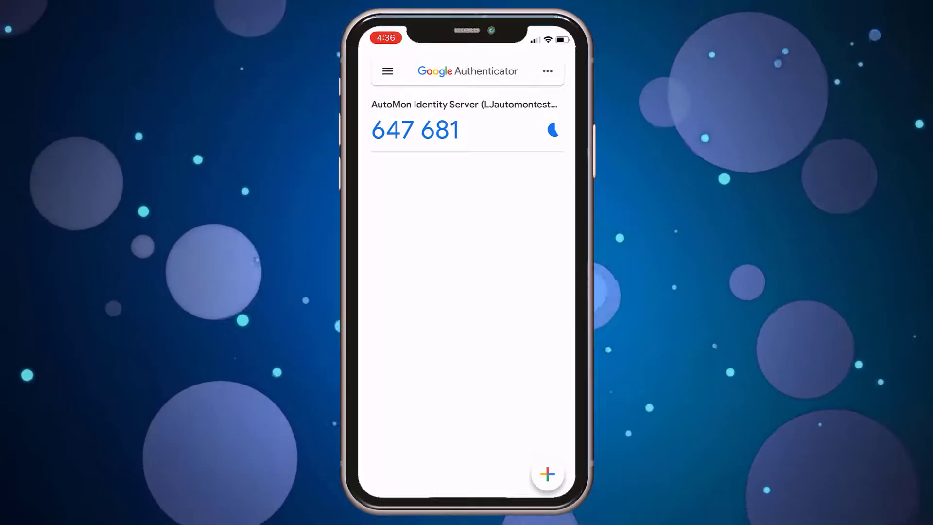
left_click(467, 71)
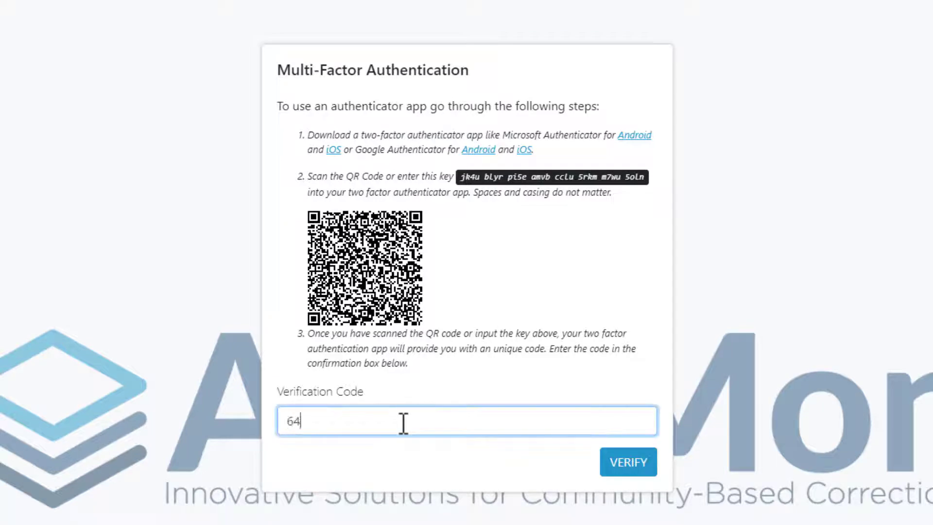
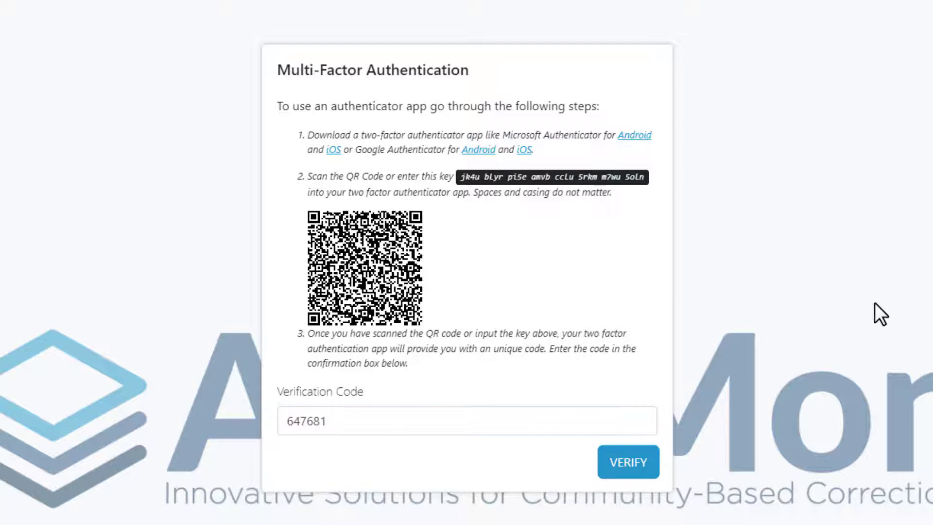
Enter the authenticator's six-digit code in AutoMon's Verification Code box and verify it
left_click(627, 462)
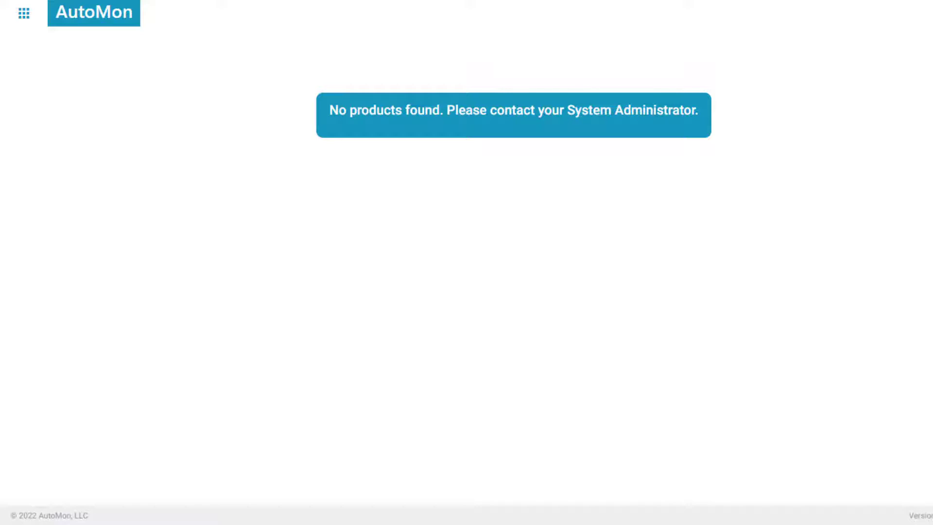
mouse_move(80, 112)
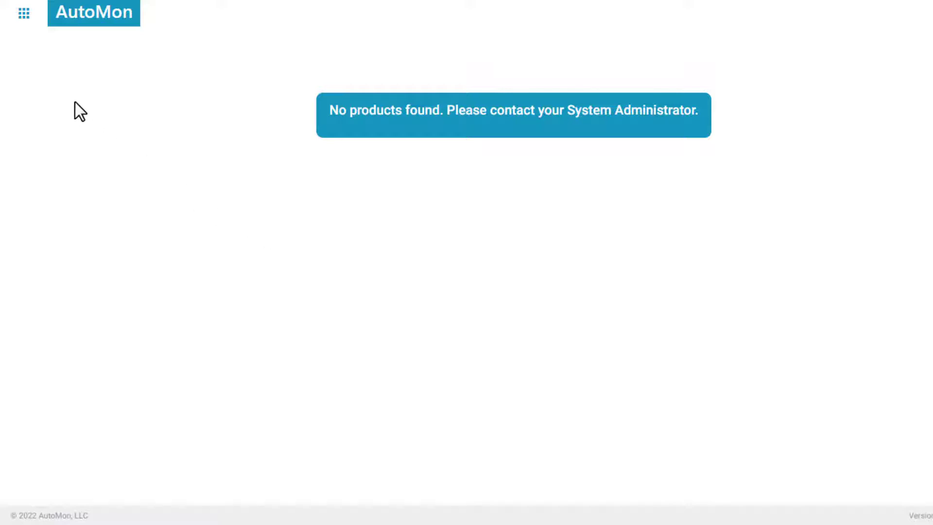
left_click(23, 13)
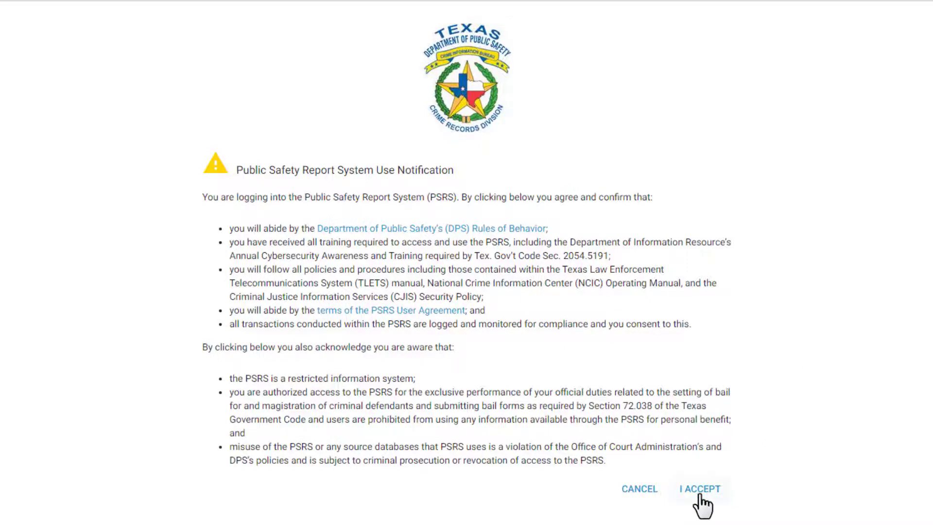
left_click(699, 488)
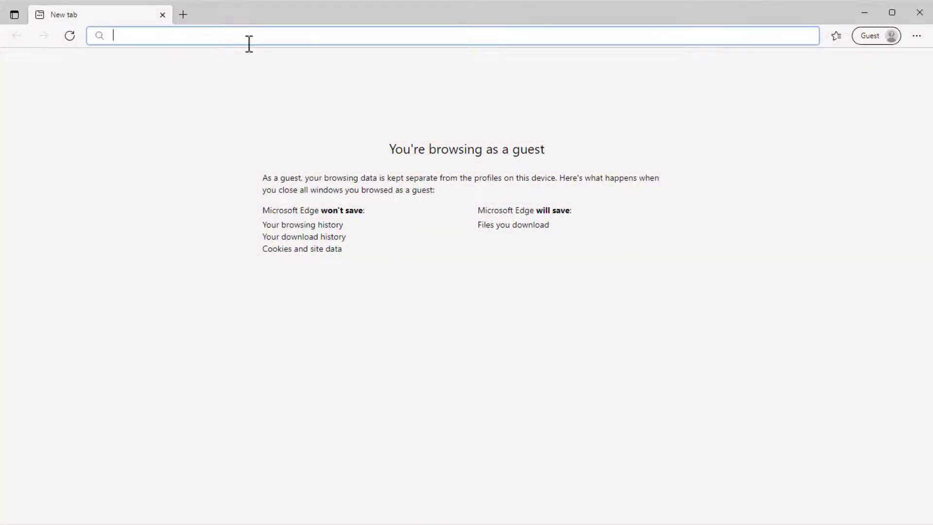
type("https://ba")
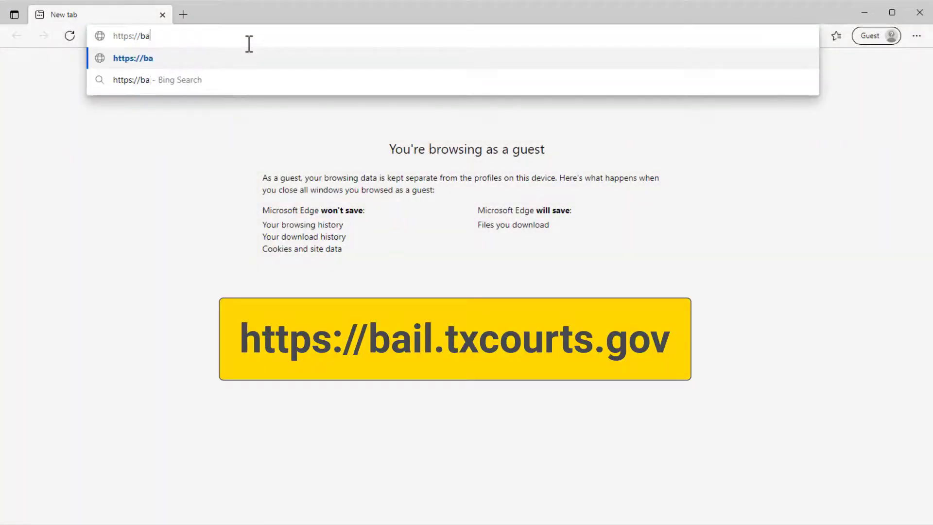
type("il.txcourts.gov")
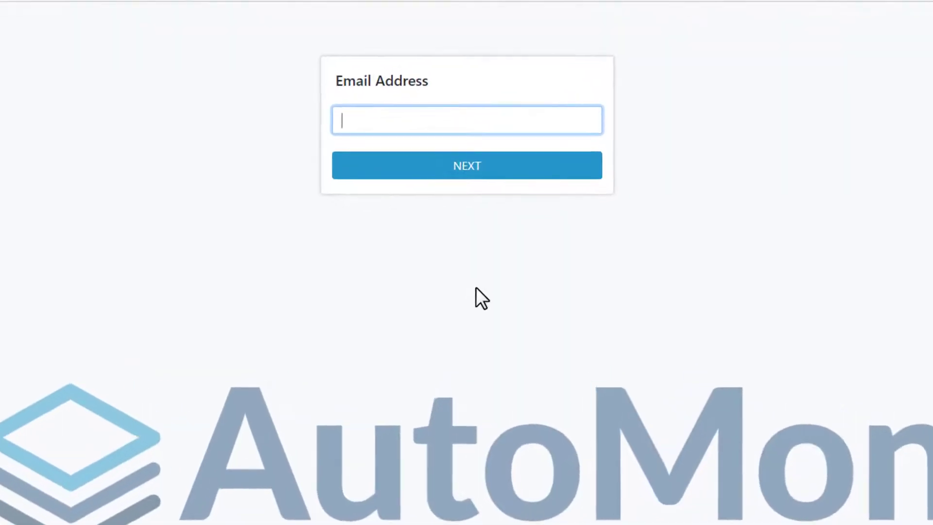
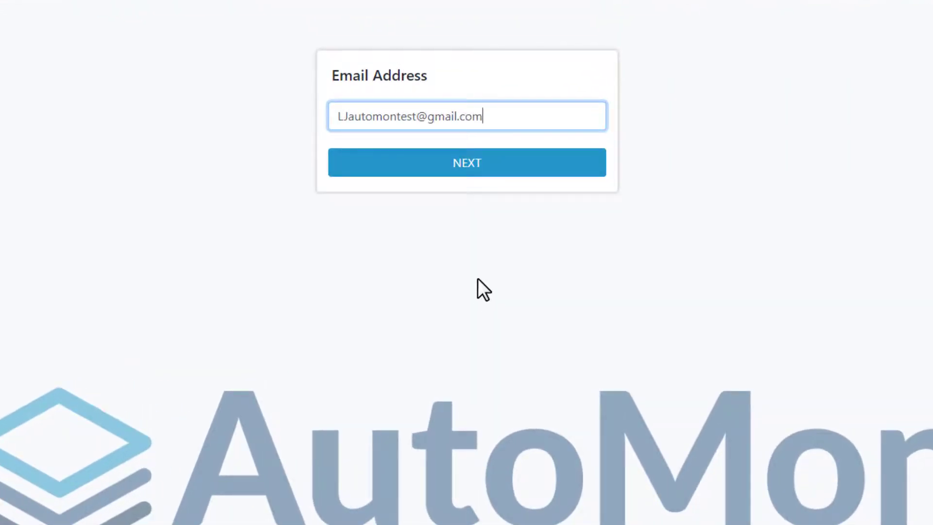
left_click(466, 162)
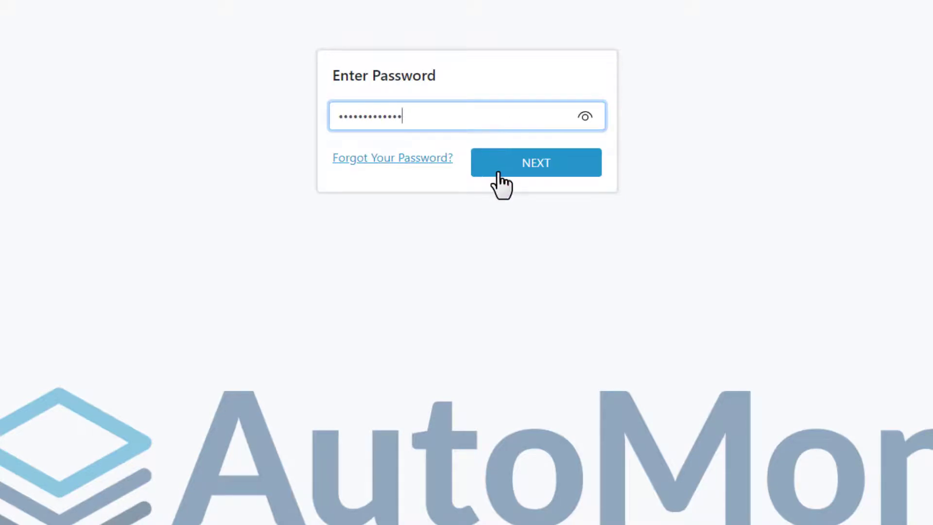
left_click(536, 162)
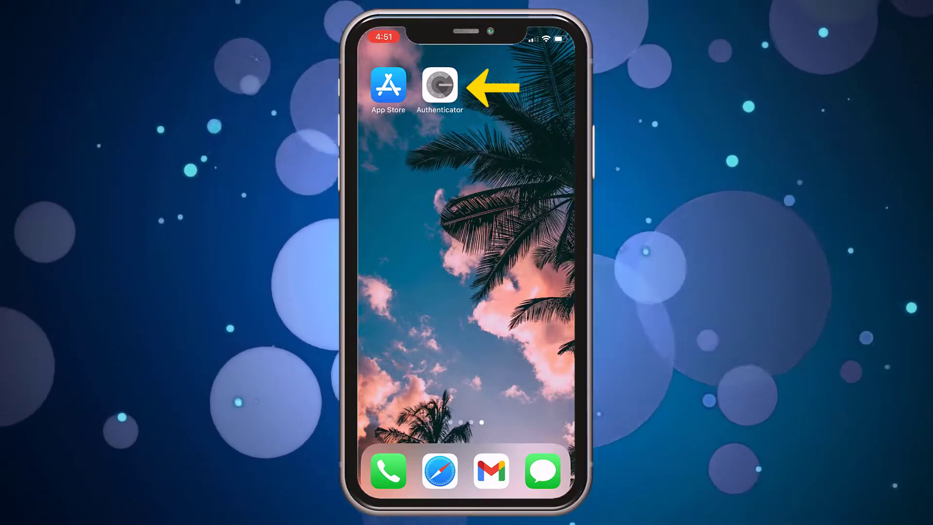
Open Authenticator on the iPhone to read the AutoMon Identity Server code
left_click(439, 86)
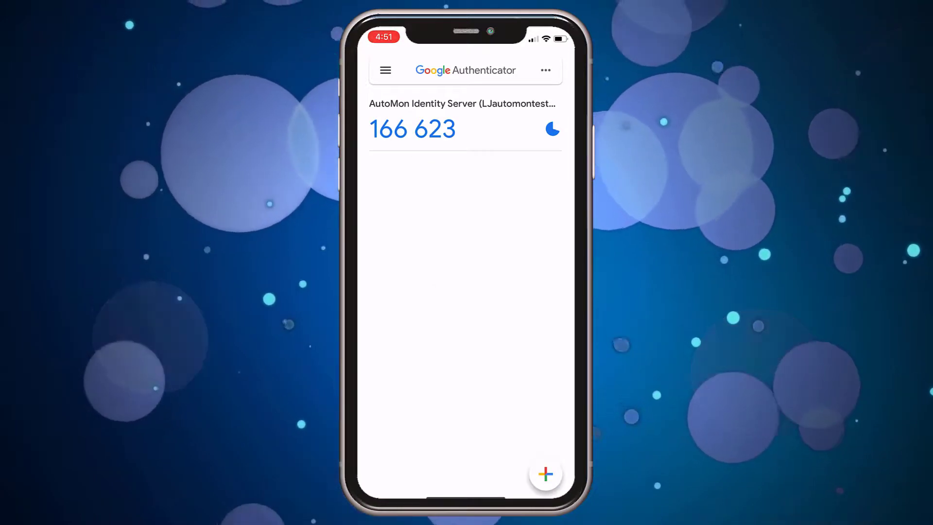
left_click(464, 70)
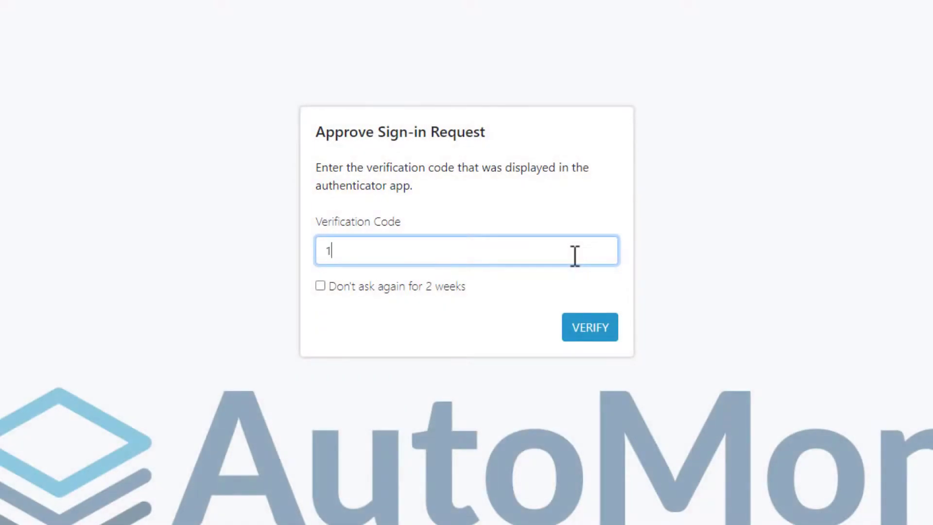
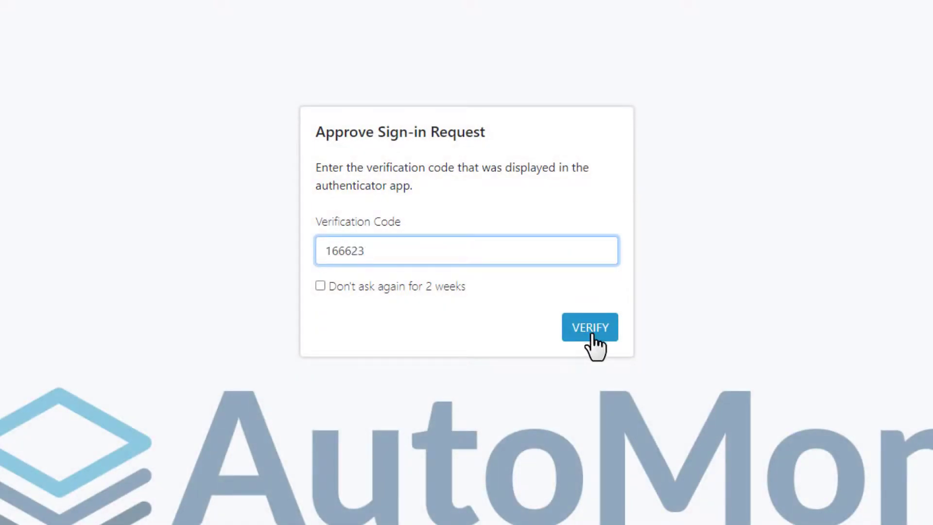
Enter the current six-digit code on Approve Sign-in Request and verify
left_click(589, 327)
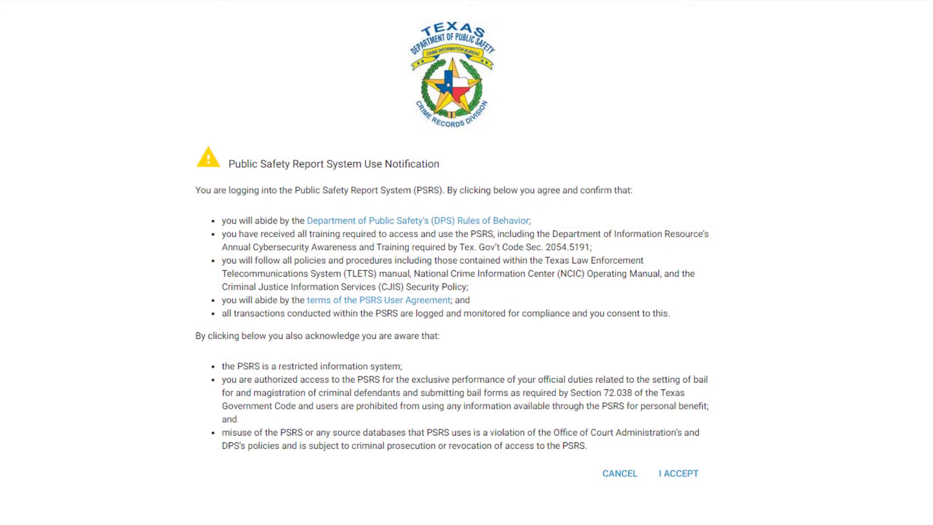
mouse_move(678, 472)
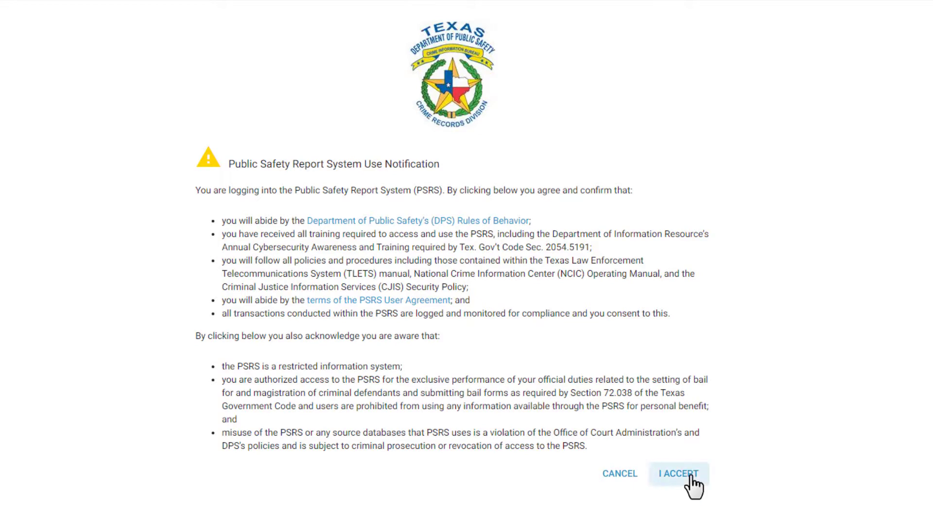
Accept the use notification to open the list of new Arizona arrests
left_click(677, 474)
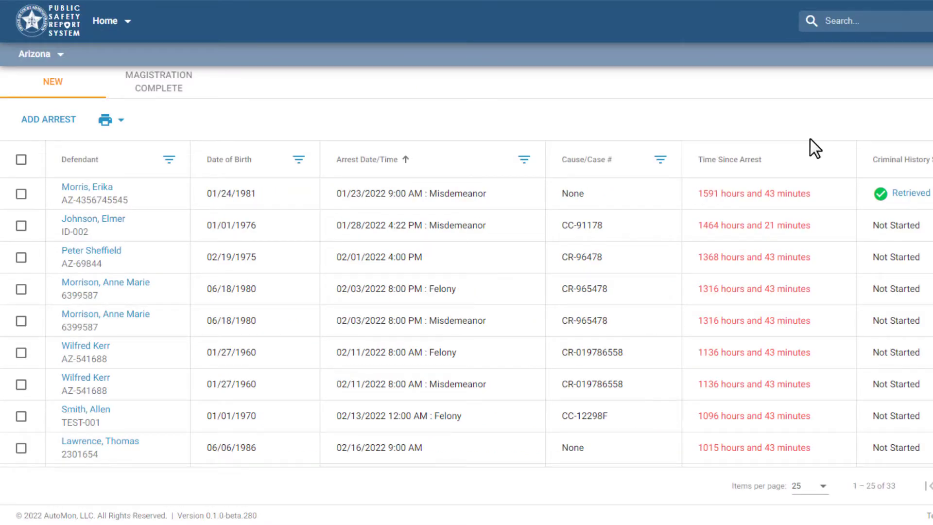